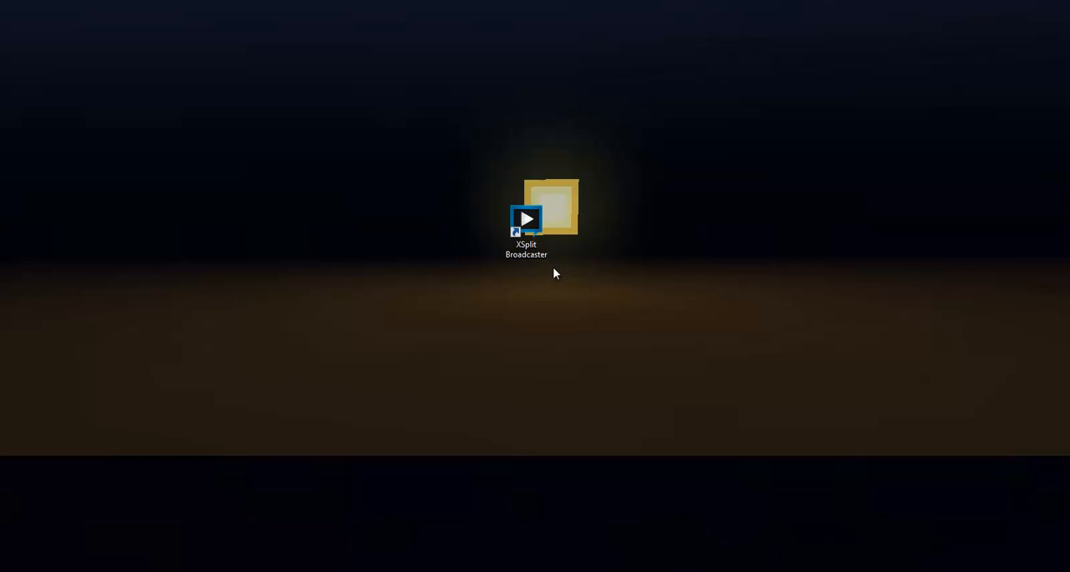
pyautogui.moveTo(558, 268)
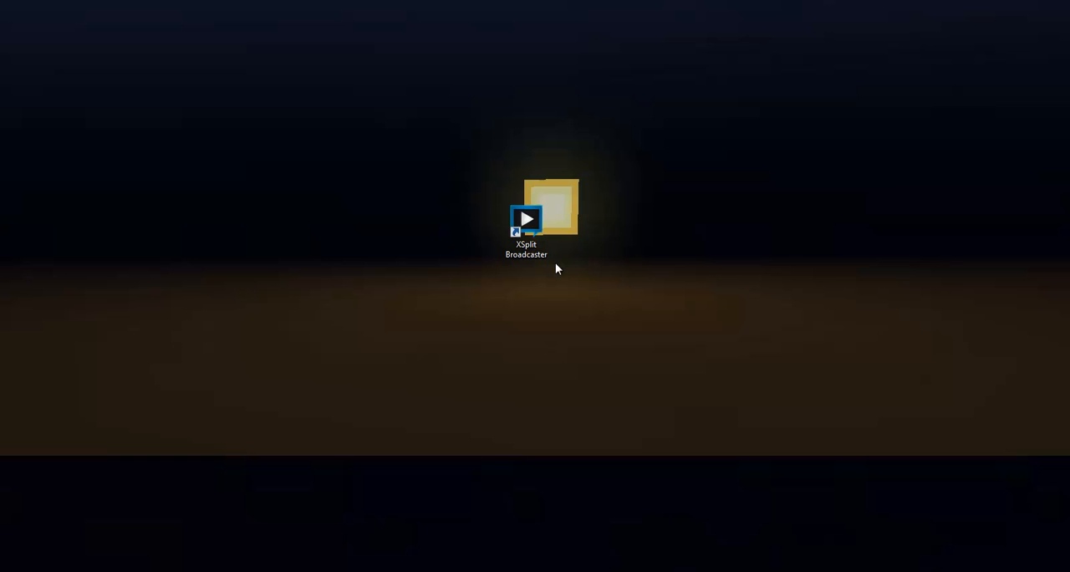
# Launch XSplit Broadcaster from its desktop shortcut, showing the For Da Youtube scene.
pyautogui.doubleClick(525, 218)
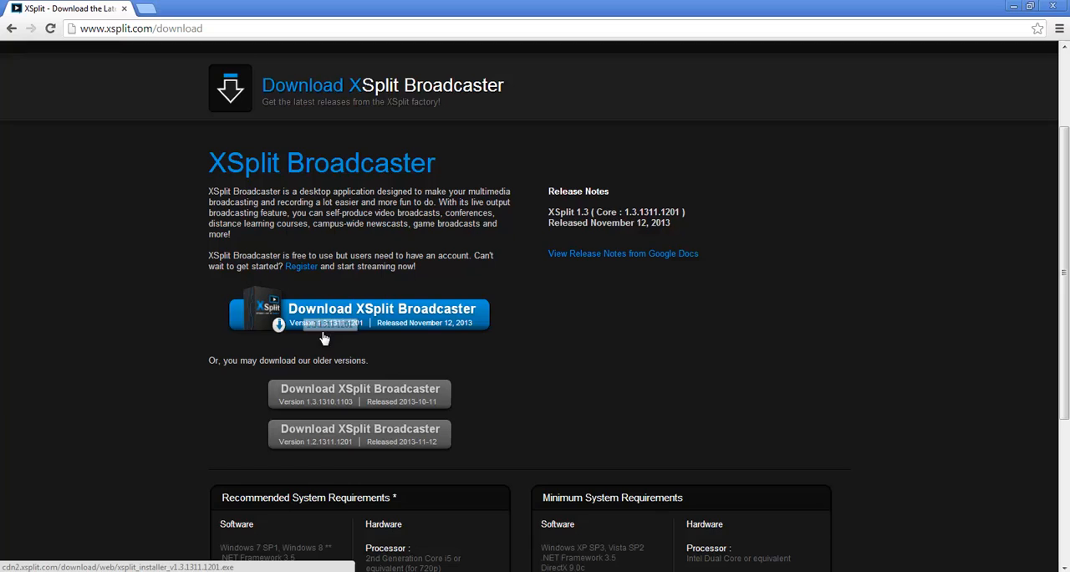
pyautogui.moveTo(335, 375)
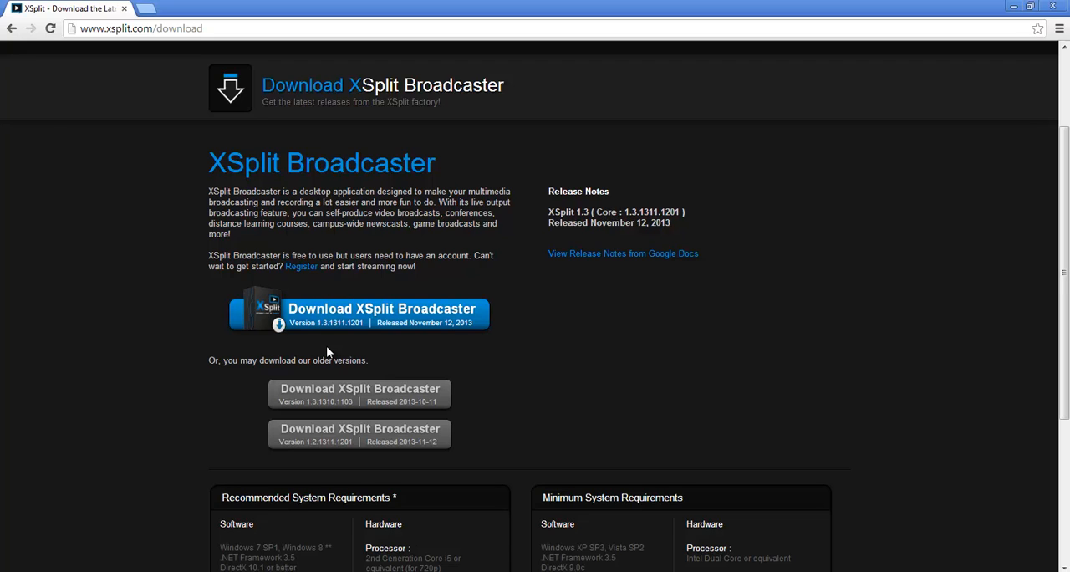
pyautogui.moveTo(356, 345)
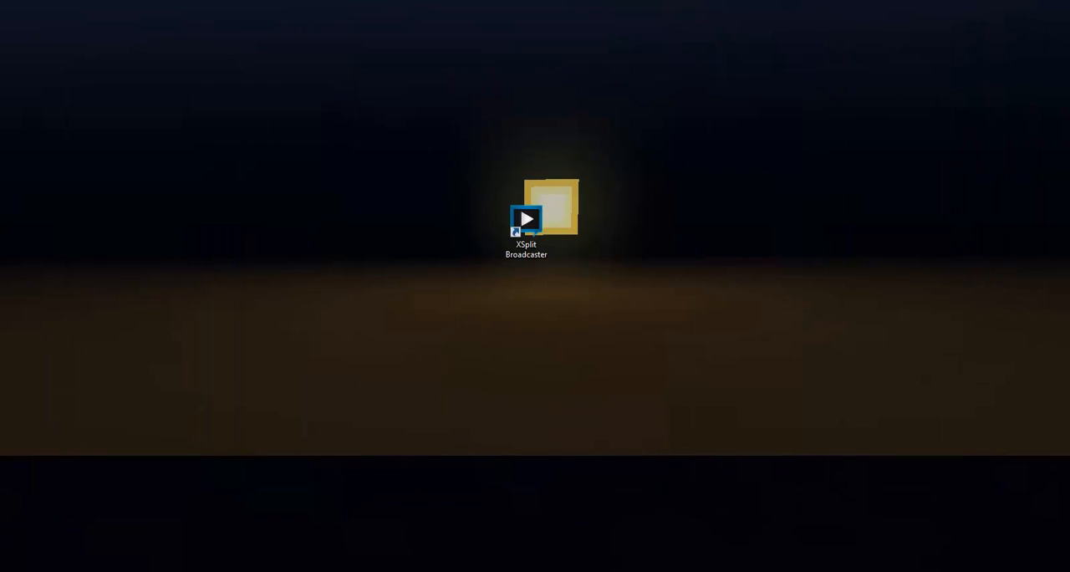
pyautogui.doubleClick(525, 218)
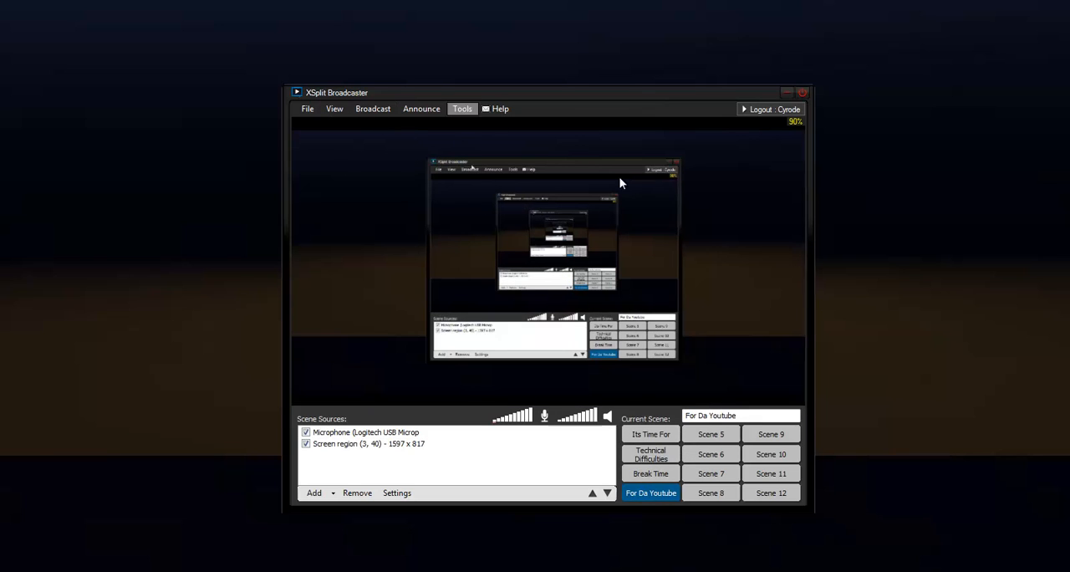
pyautogui.click(462, 108)
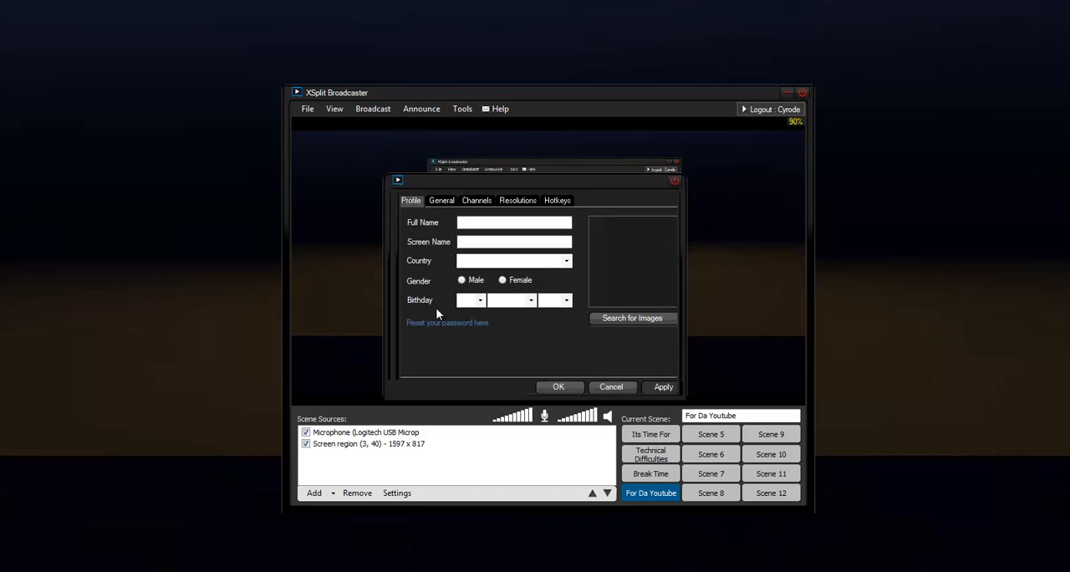
pyautogui.click(477, 201)
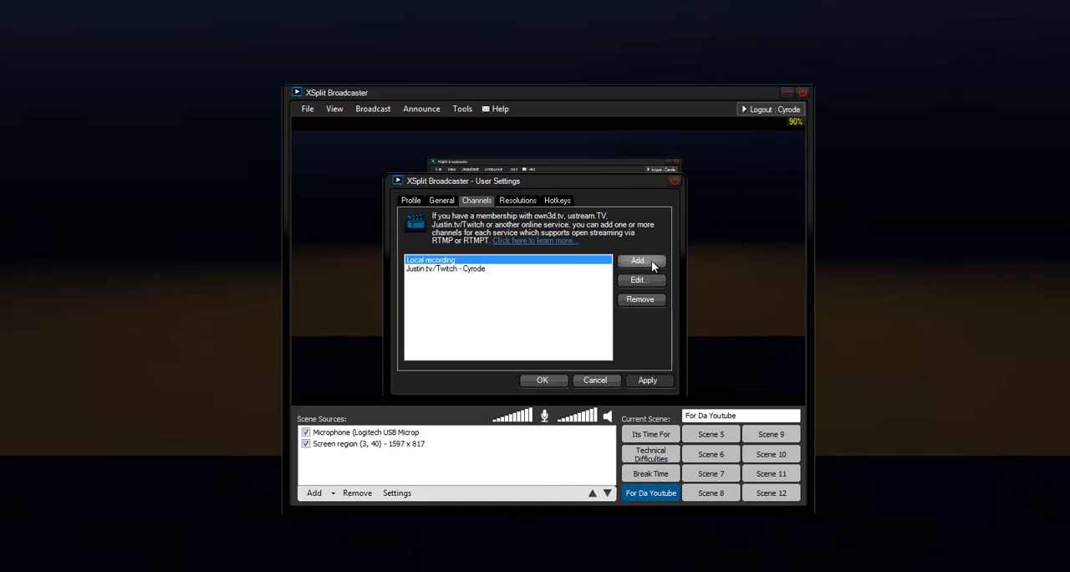
pyautogui.click(641, 261)
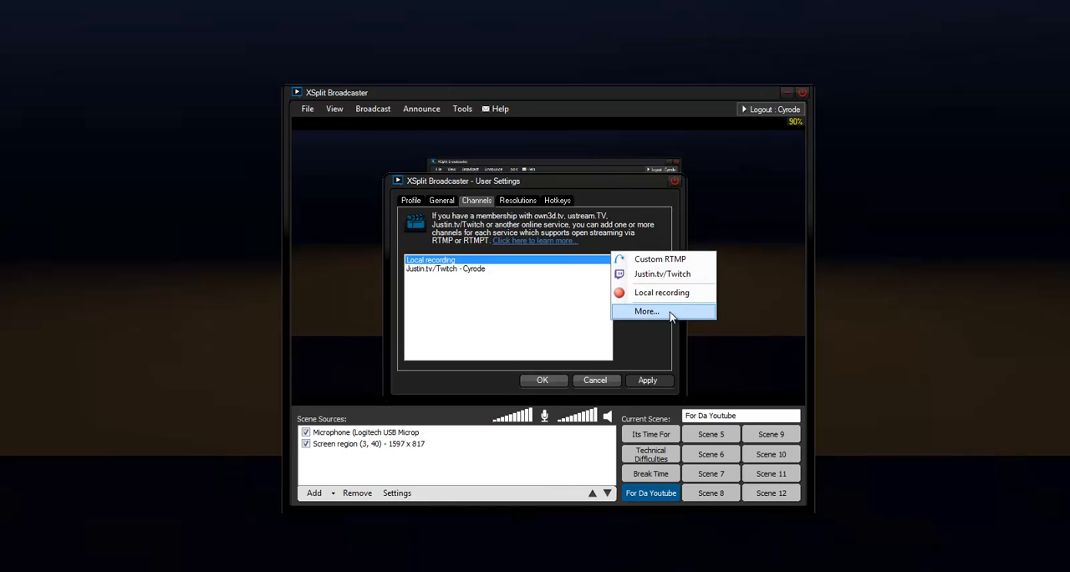
pyautogui.click(646, 311)
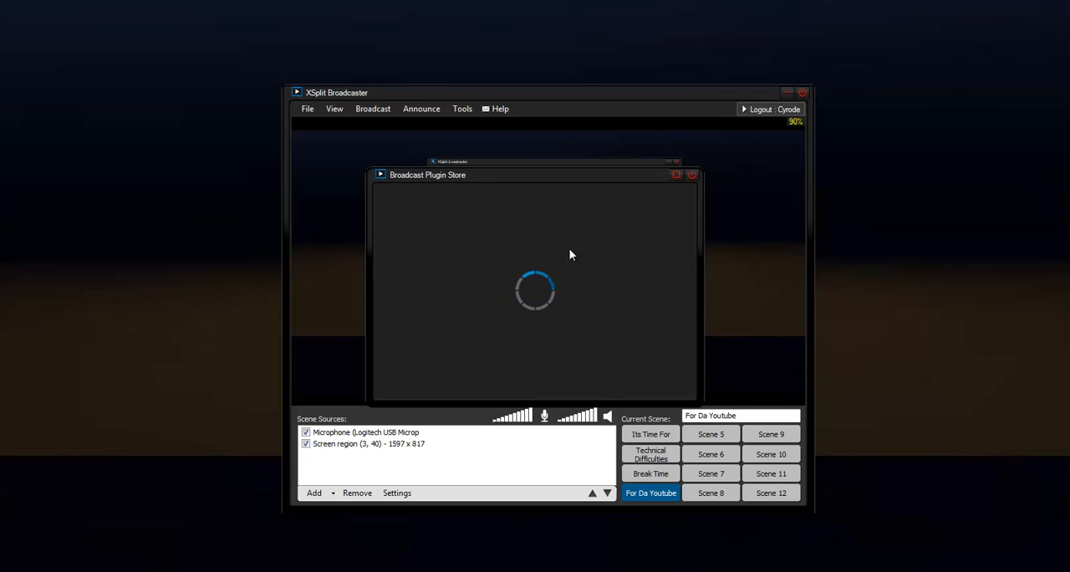
pyautogui.moveTo(525, 267)
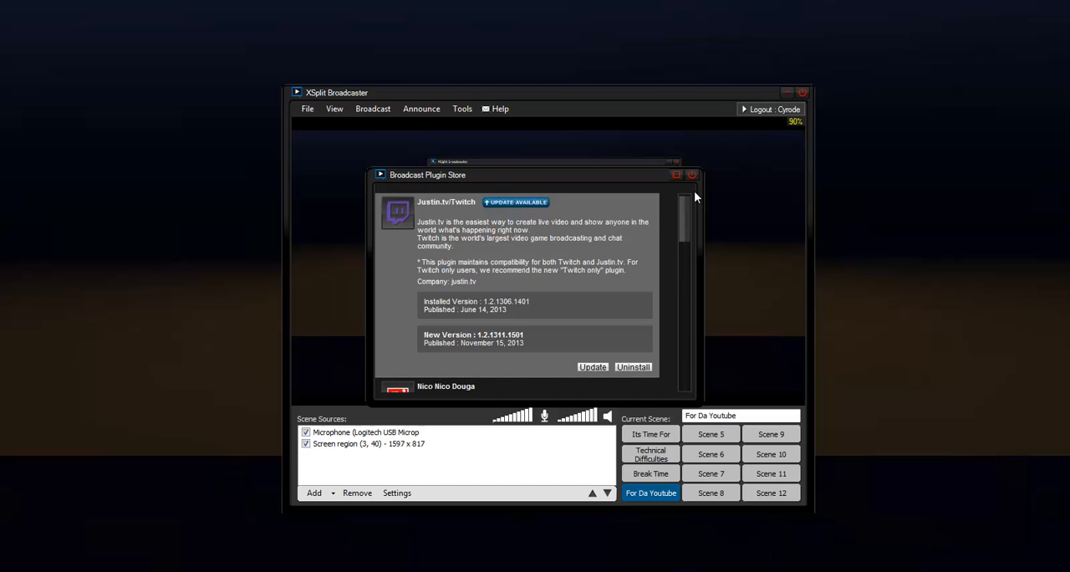
pyautogui.scroll(-3)
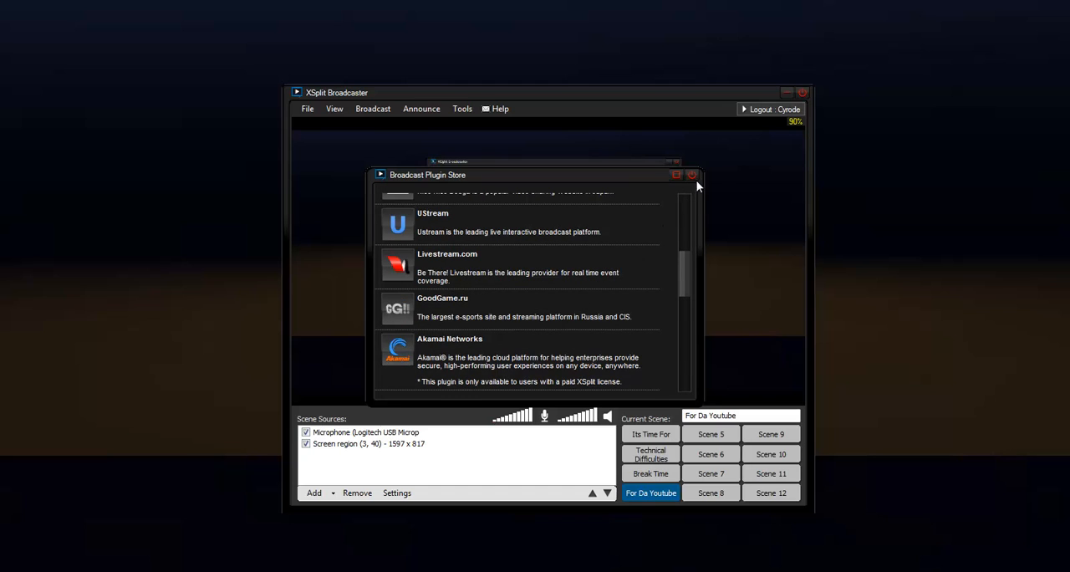
pyautogui.click(693, 175)
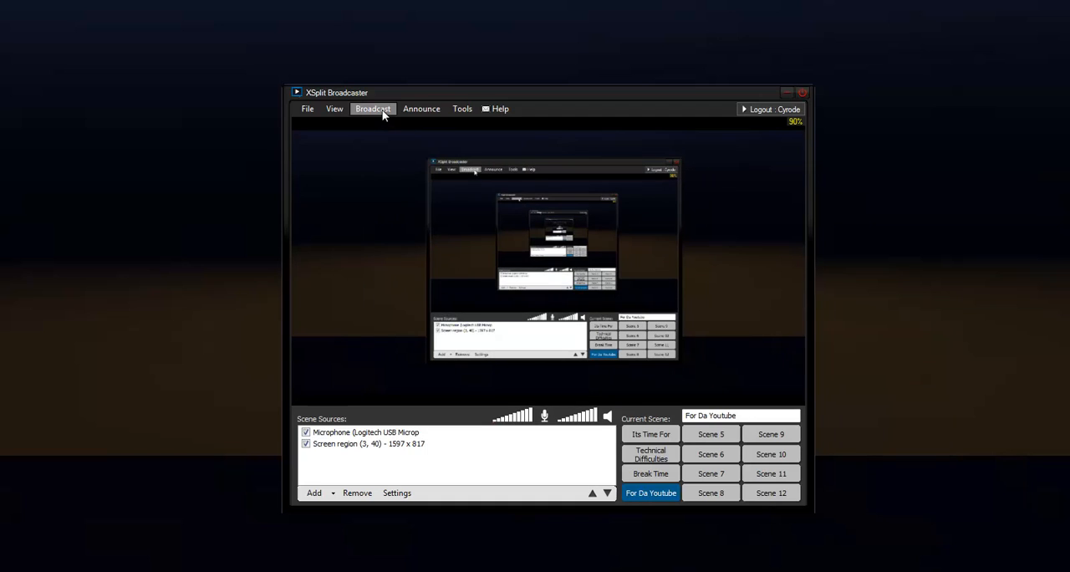
# Bring up Broadcast > Local Recording settings and try the MP3 and Speex audio codecs.
pyautogui.click(373, 108)
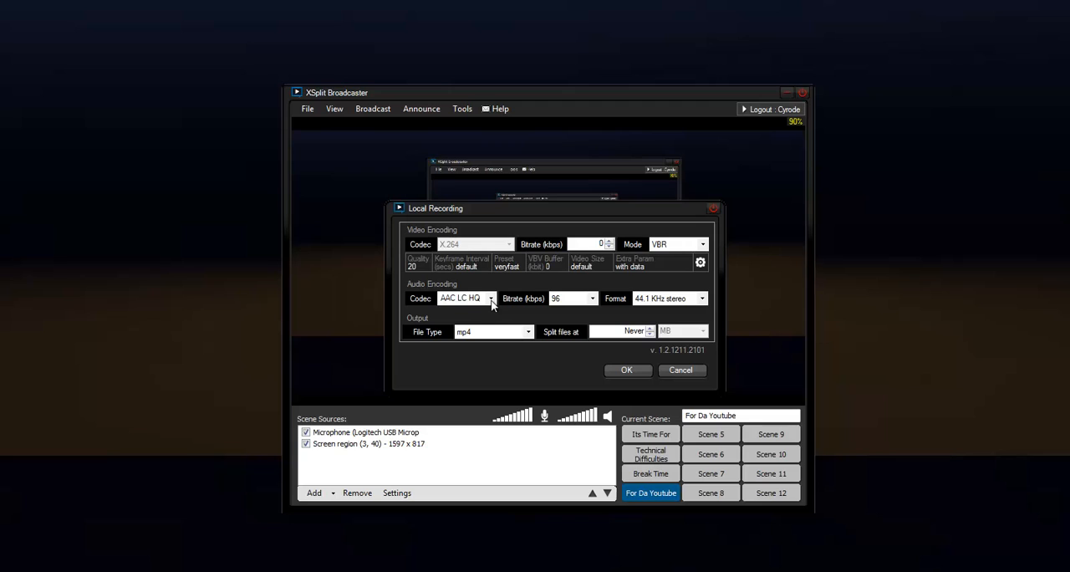
pyautogui.click(528, 332)
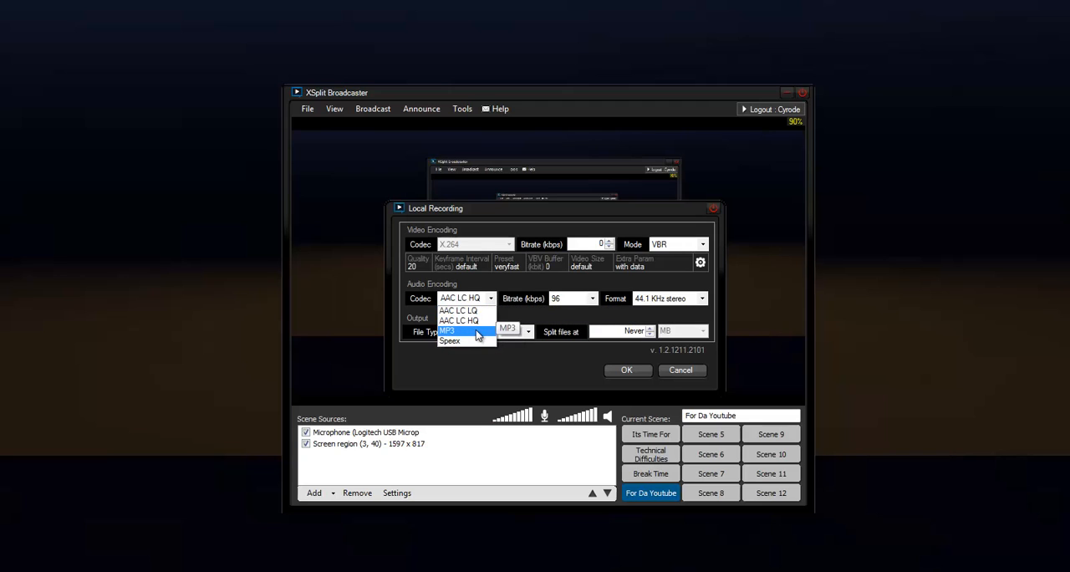
pyautogui.click(448, 329)
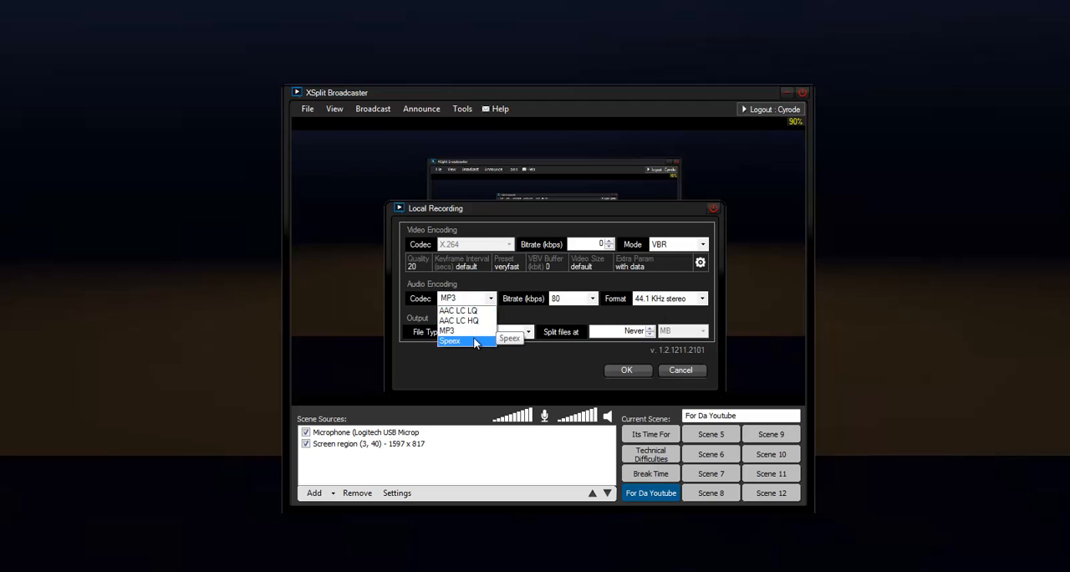
pyautogui.click(450, 341)
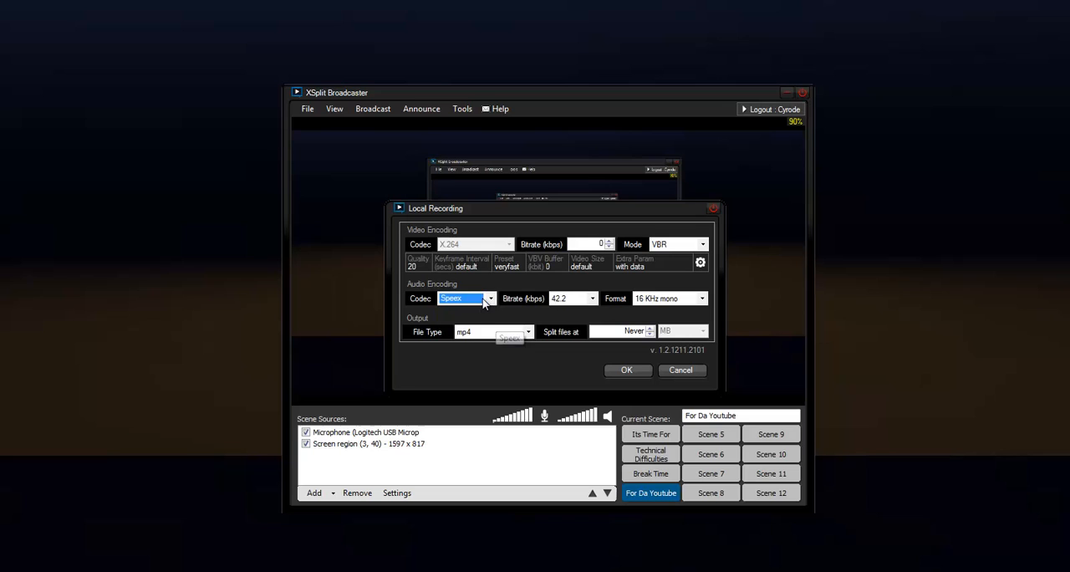
# Set the audio codec back to AAC LC HQ and review the output file type choices.
pyautogui.click(491, 298)
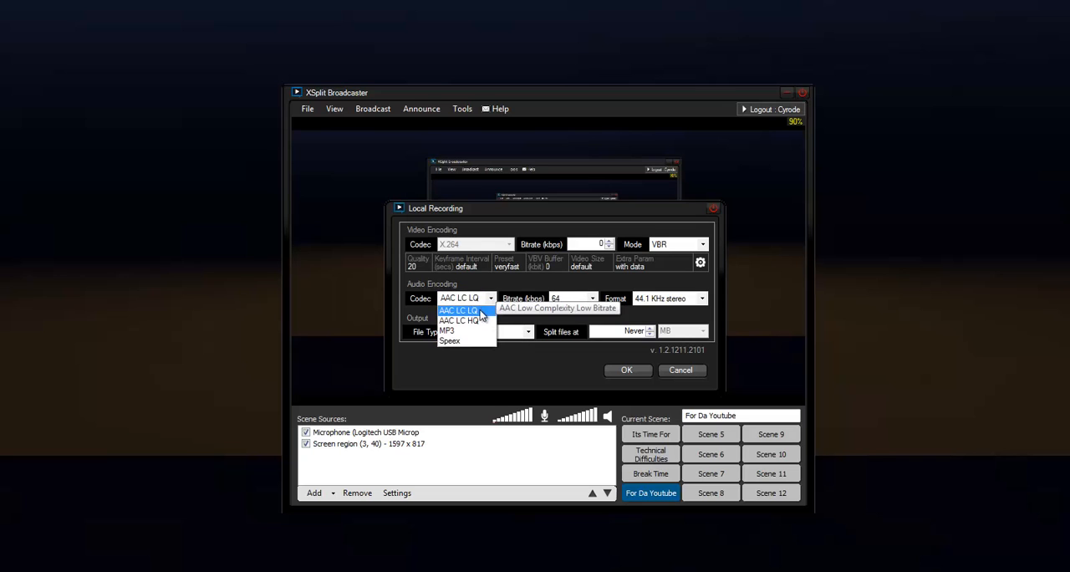
pyautogui.click(461, 321)
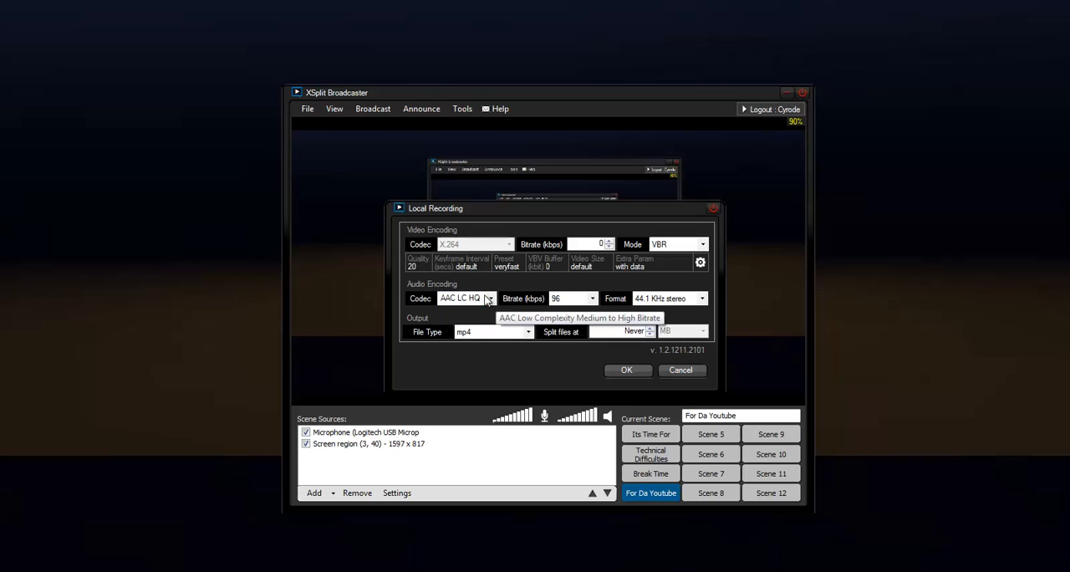
pyautogui.click(490, 298)
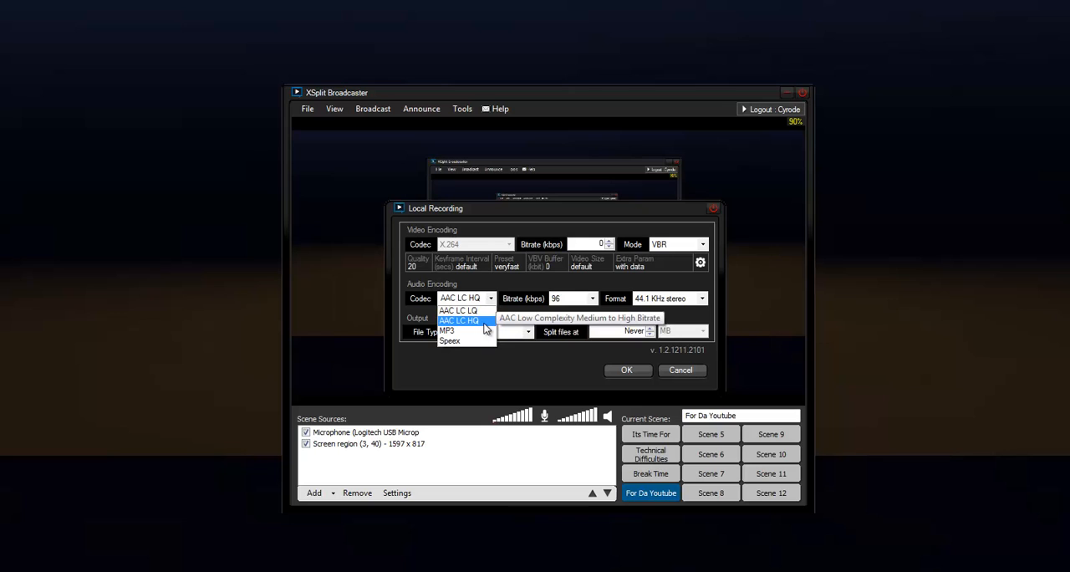
pyautogui.moveTo(491, 327)
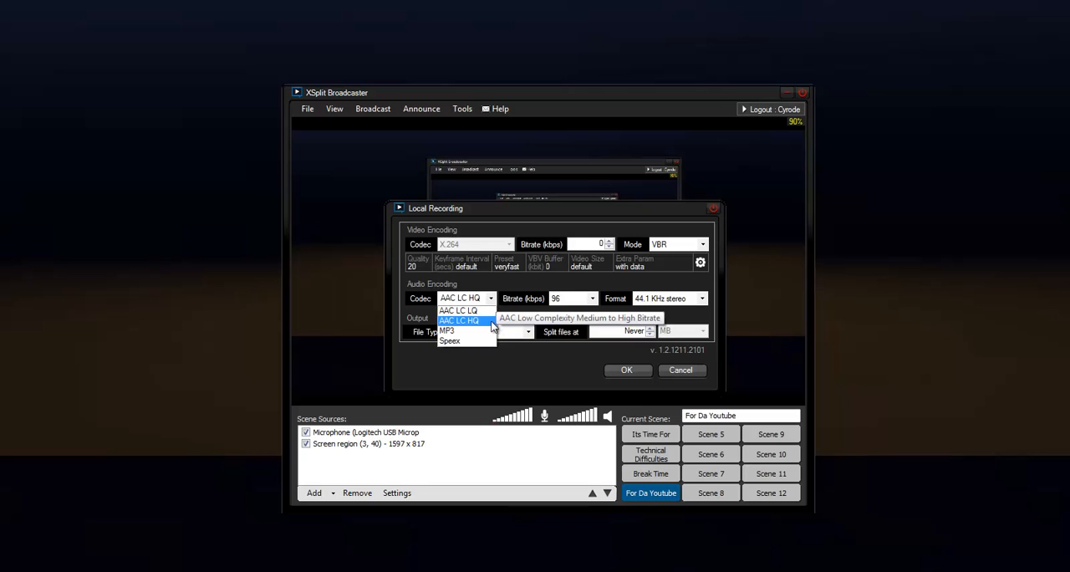
pyautogui.click(529, 331)
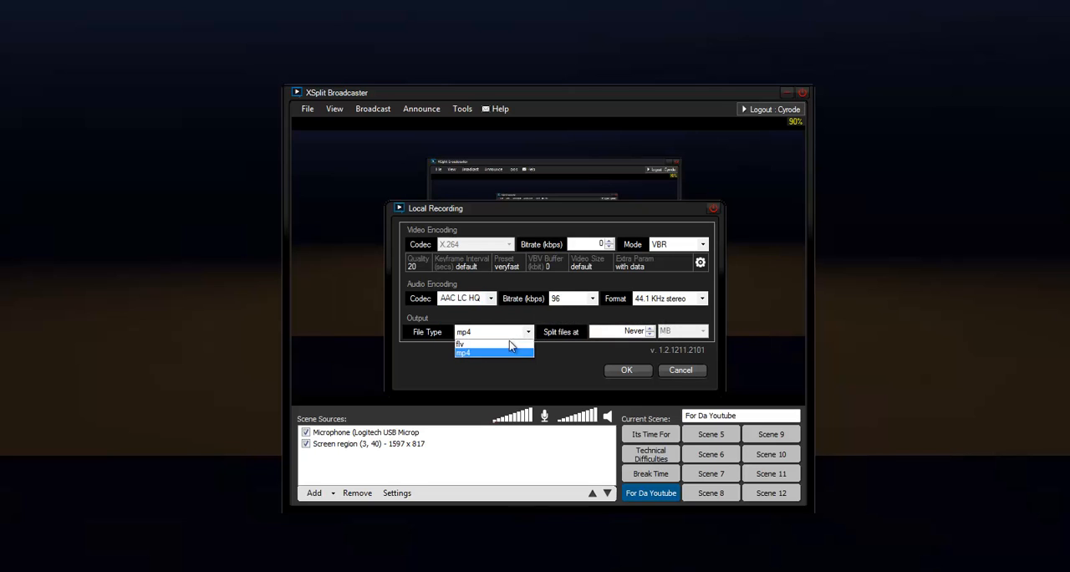
# Keep mp4 as the output file type with AAC LC HQ audio.
pyautogui.click(461, 345)
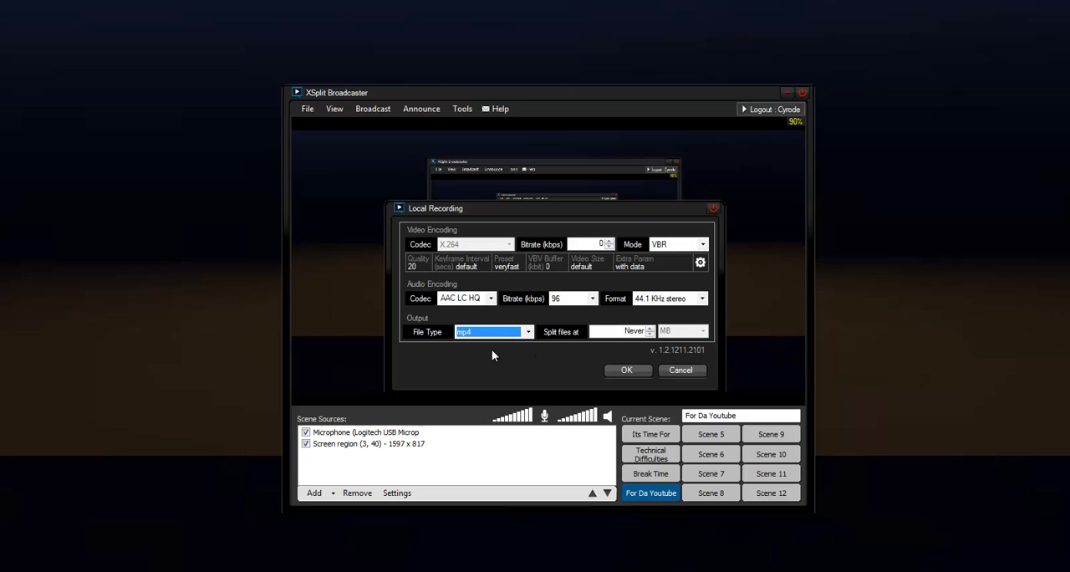
pyautogui.moveTo(467, 488)
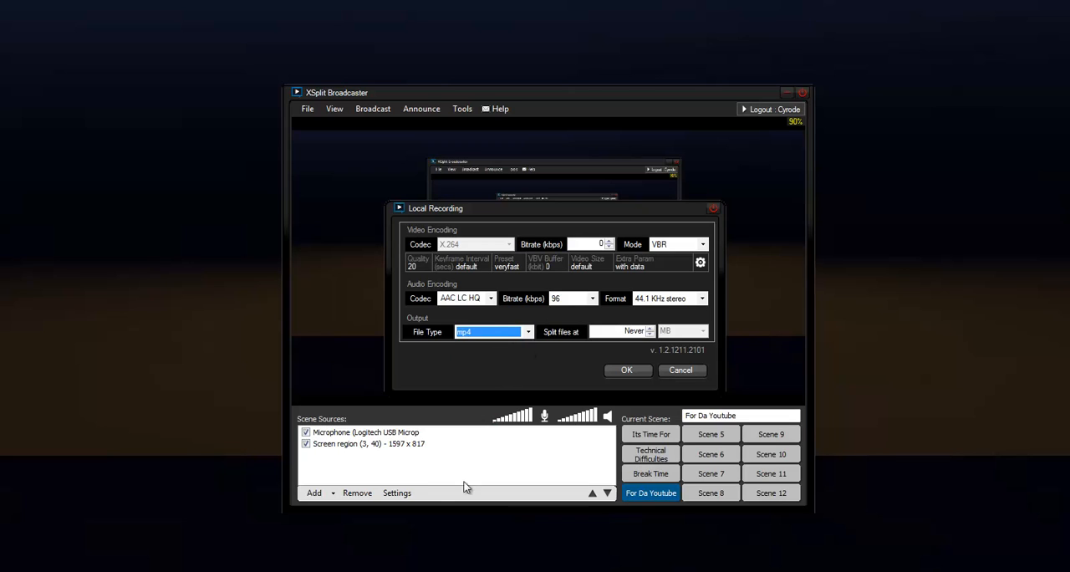
pyautogui.moveTo(230, 401)
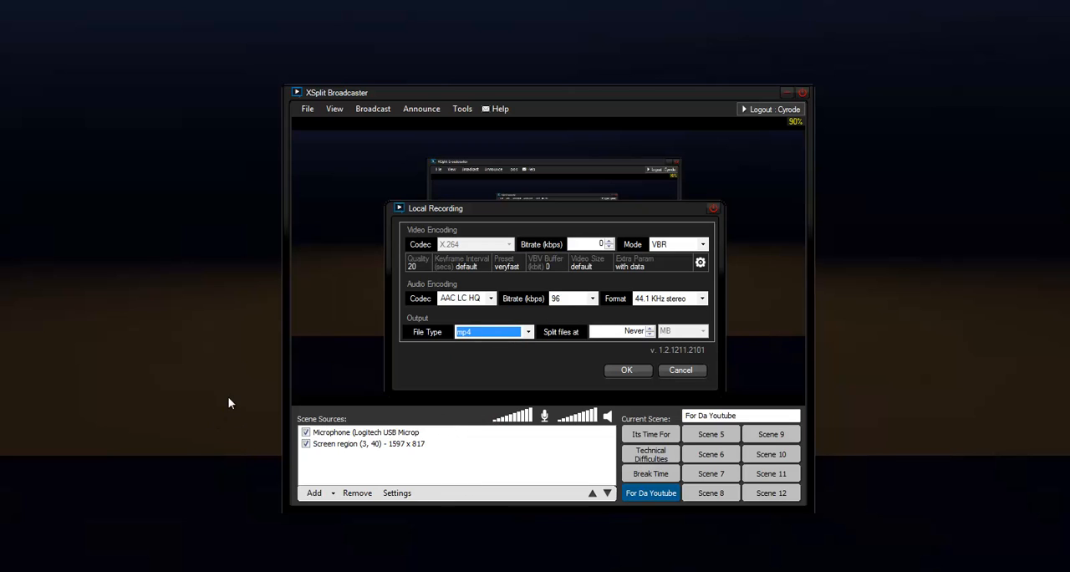
pyautogui.moveTo(398, 358)
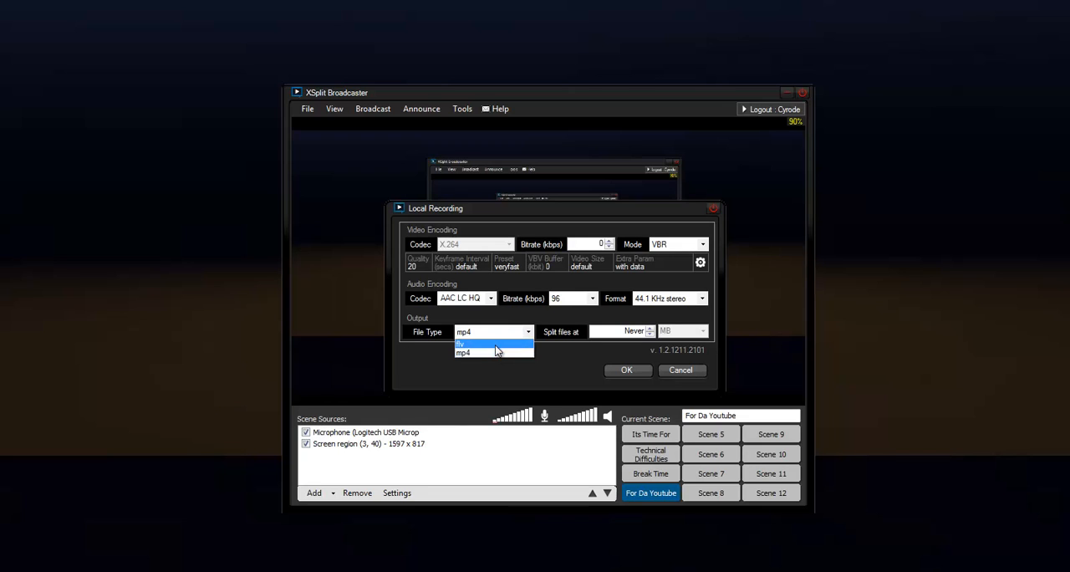
pyautogui.click(465, 351)
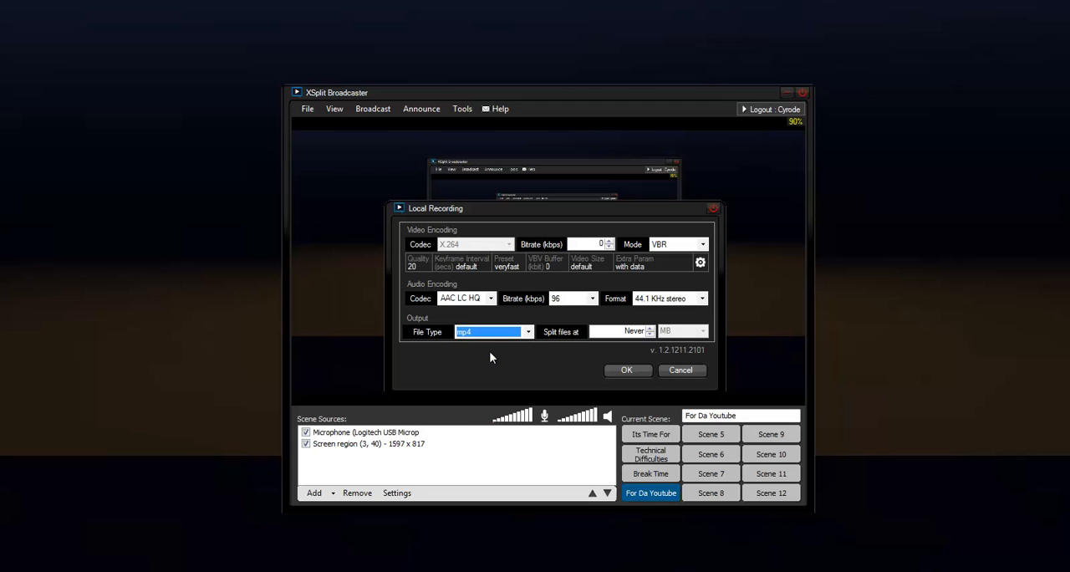
pyautogui.click(529, 332)
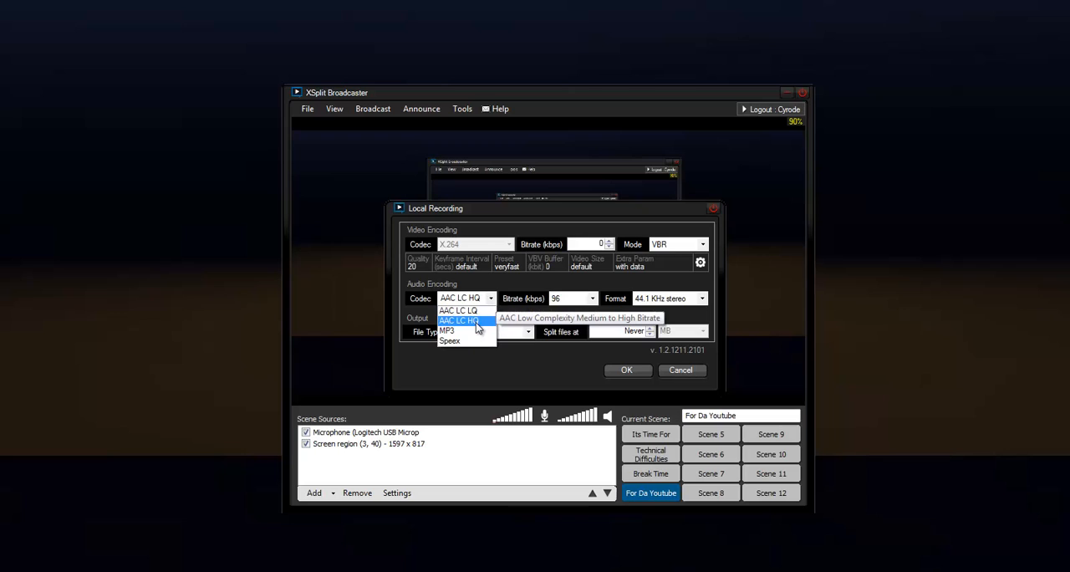
pyautogui.click(458, 321)
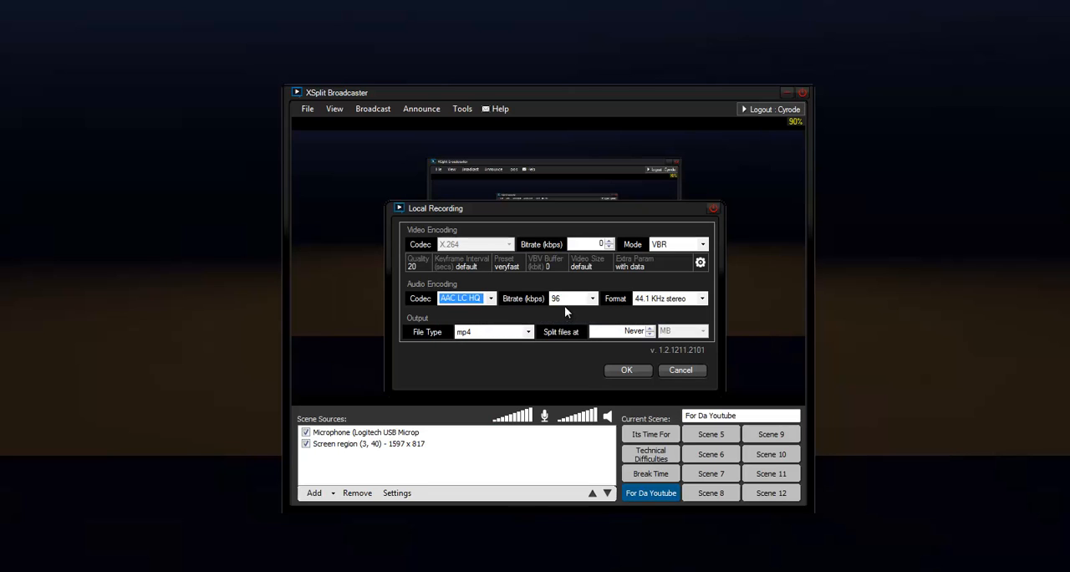
# Pick a new audio bitrate and save the local recording settings with OK.
pyautogui.click(592, 298)
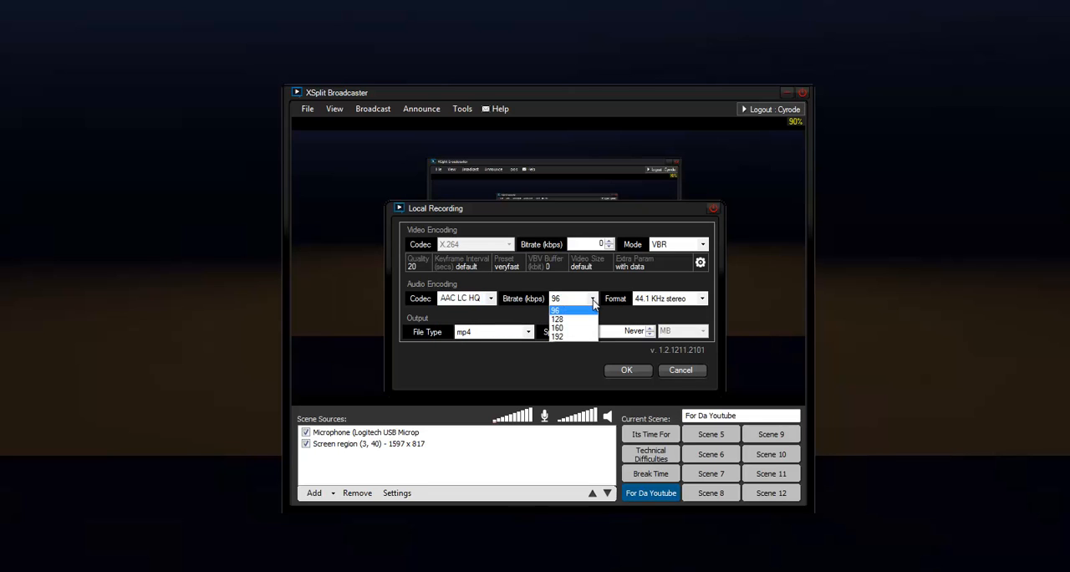
pyautogui.click(555, 311)
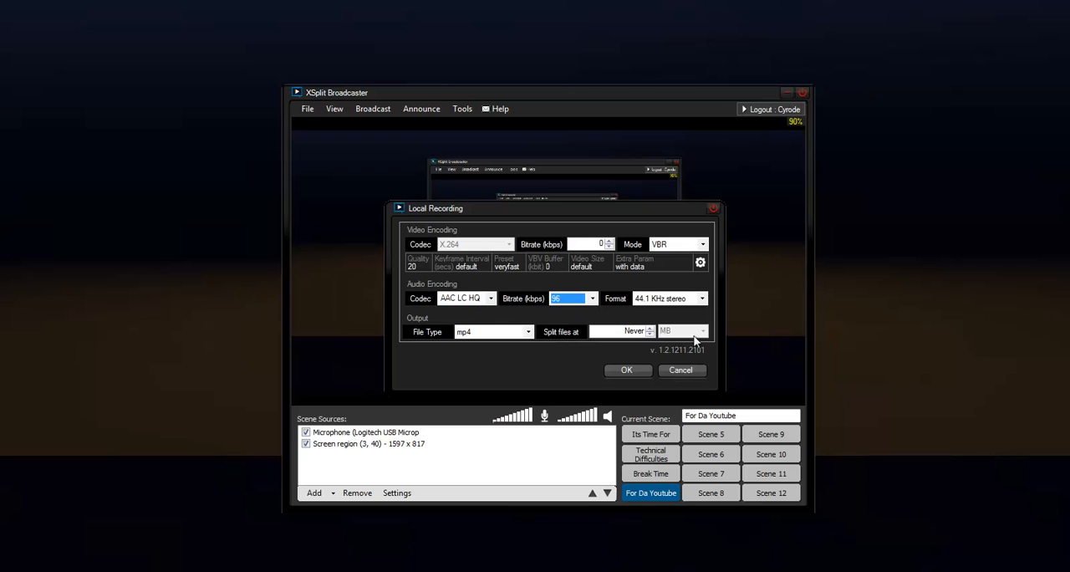
pyautogui.moveTo(628, 361)
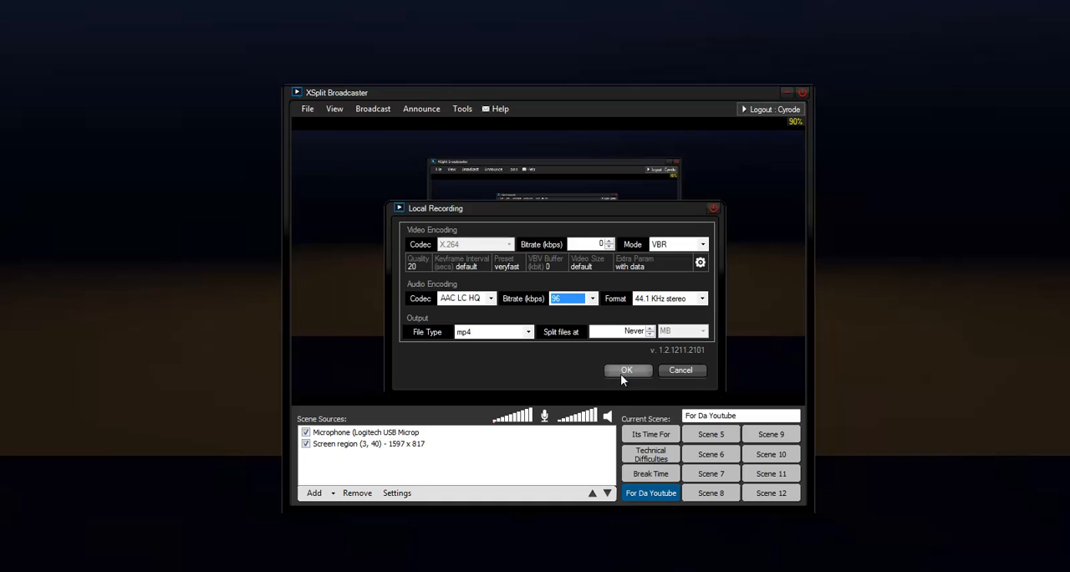
pyautogui.click(625, 369)
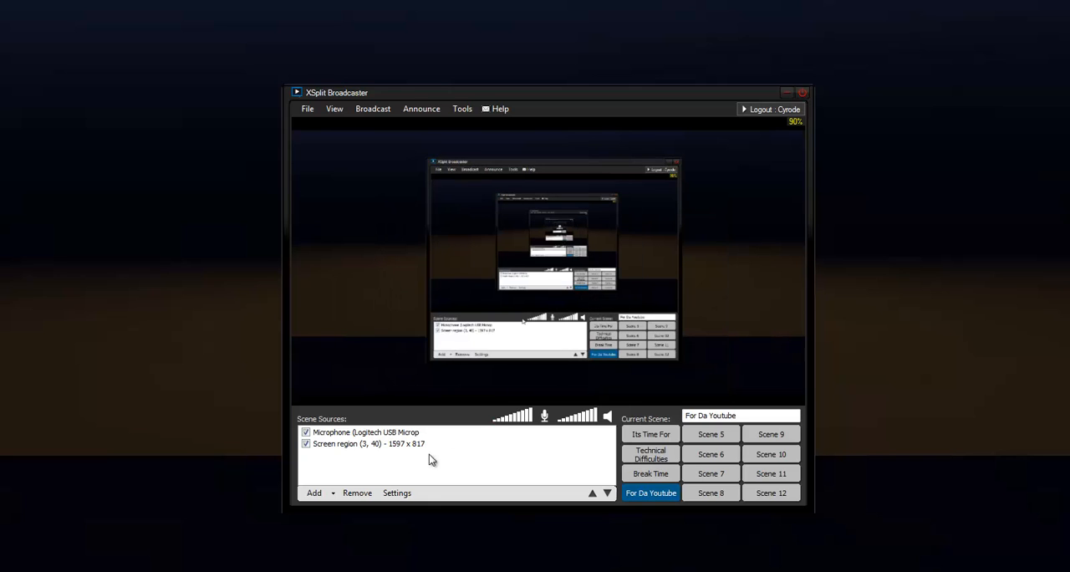
# Make the empty Scene 5 the current scene.
pyautogui.click(711, 435)
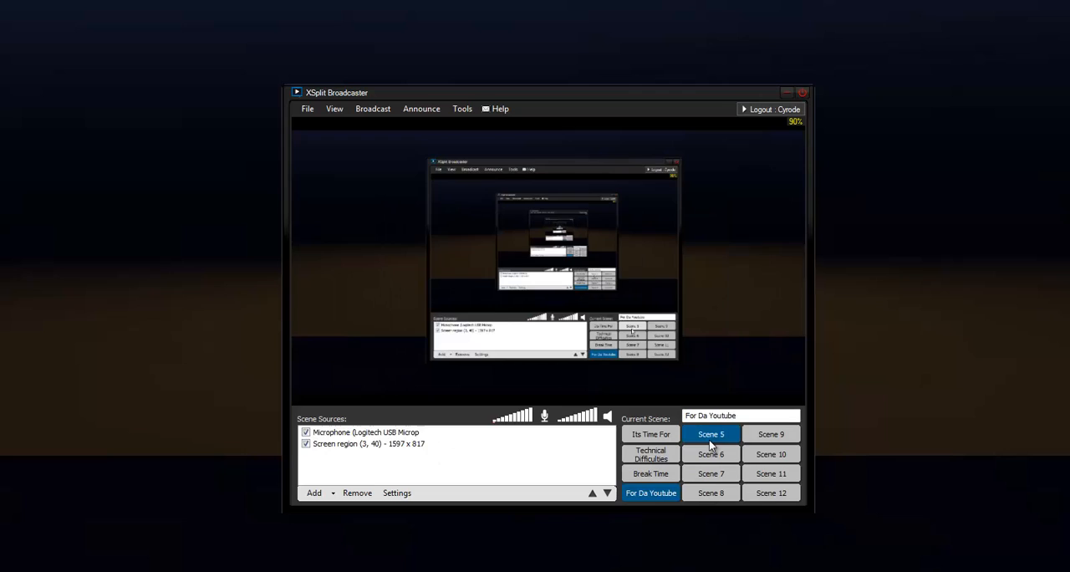
pyautogui.click(711, 435)
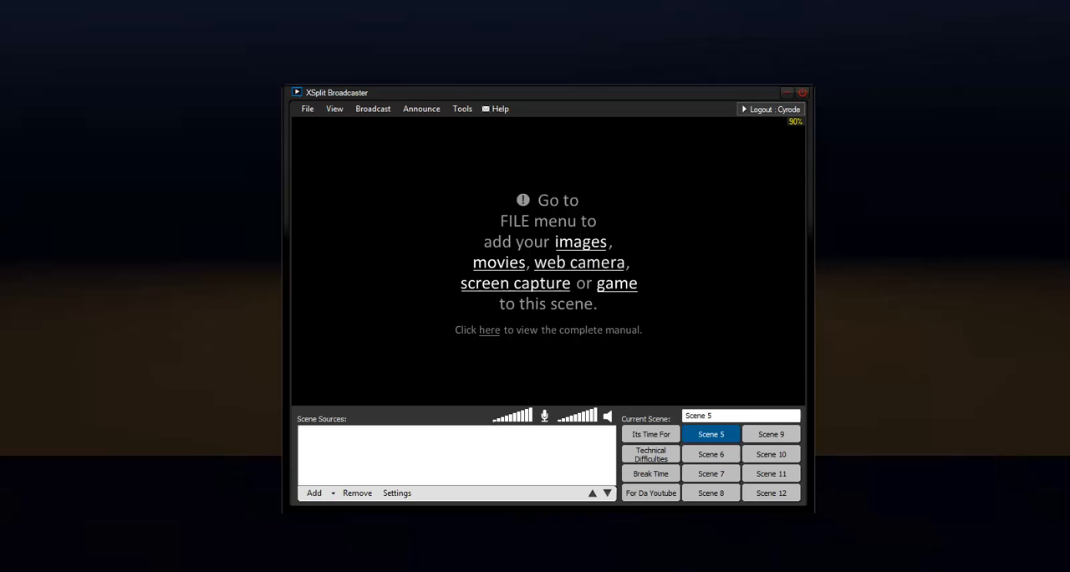
pyautogui.moveTo(421, 94)
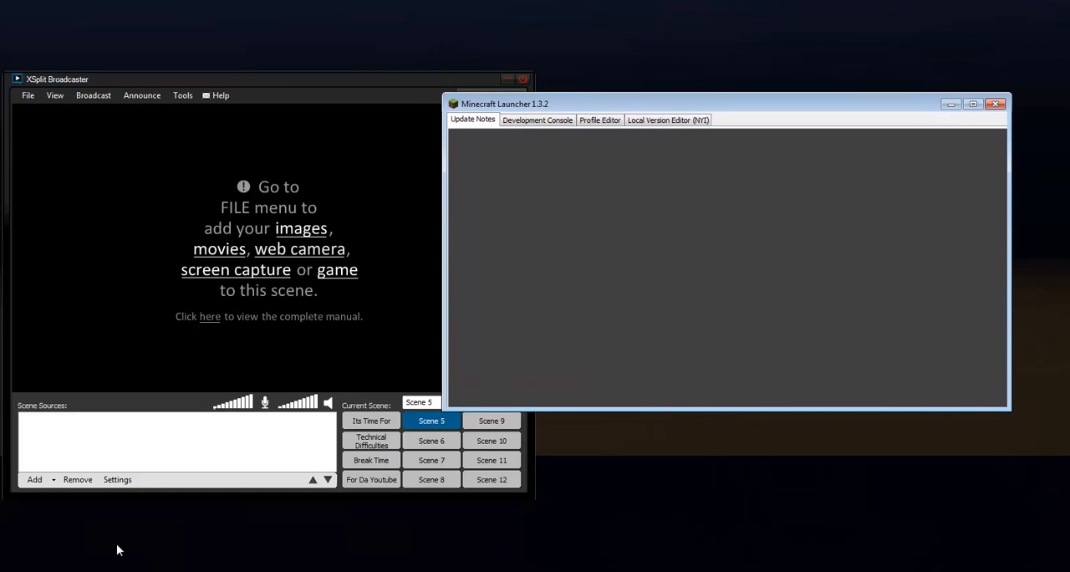
# Add a screen region capture as a source for Scene 5.
pyautogui.click(33, 478)
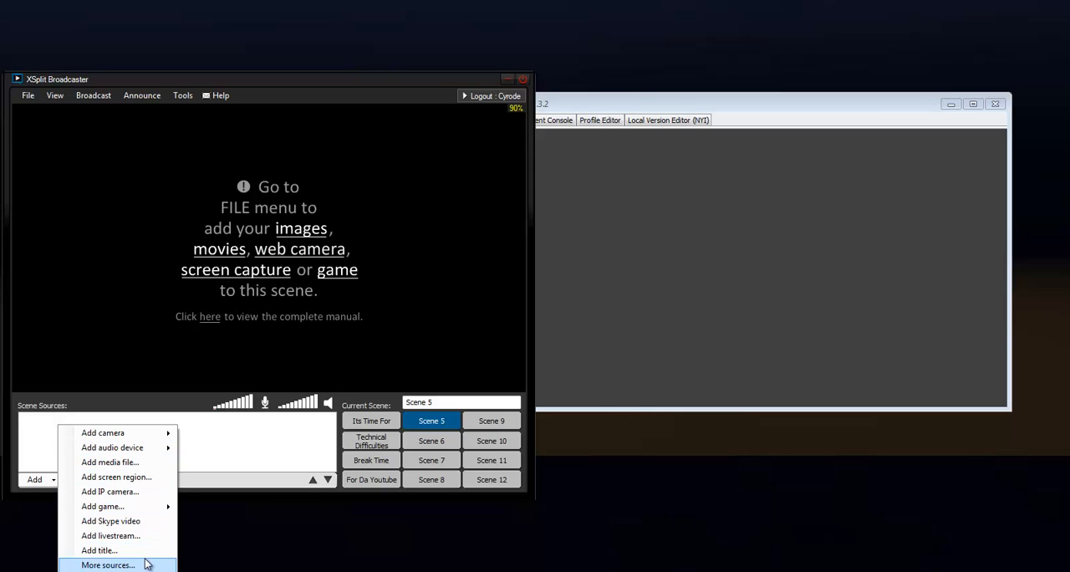
pyautogui.moveTo(112, 448)
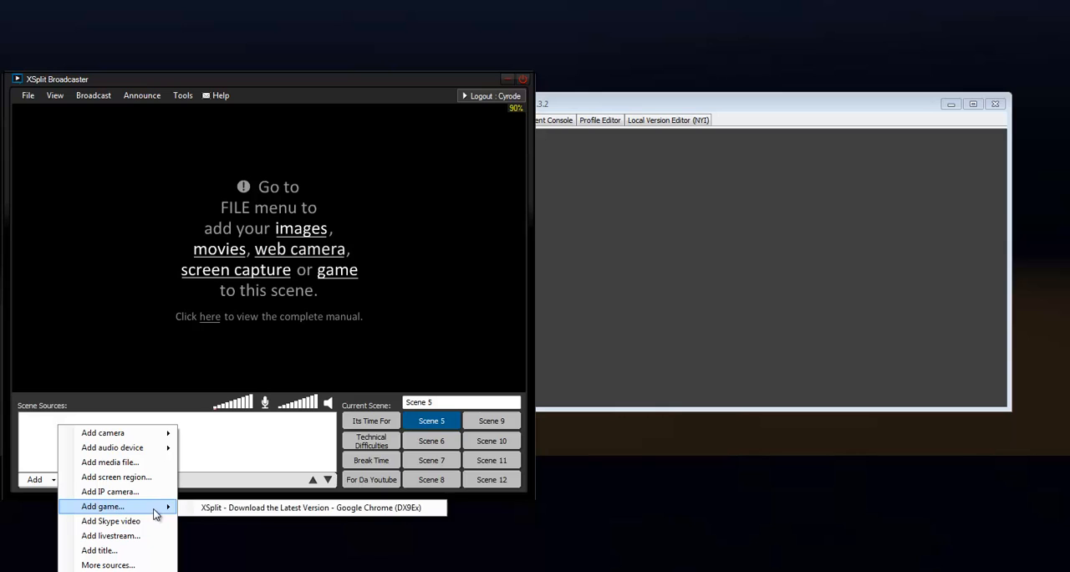
pyautogui.moveTo(244, 455)
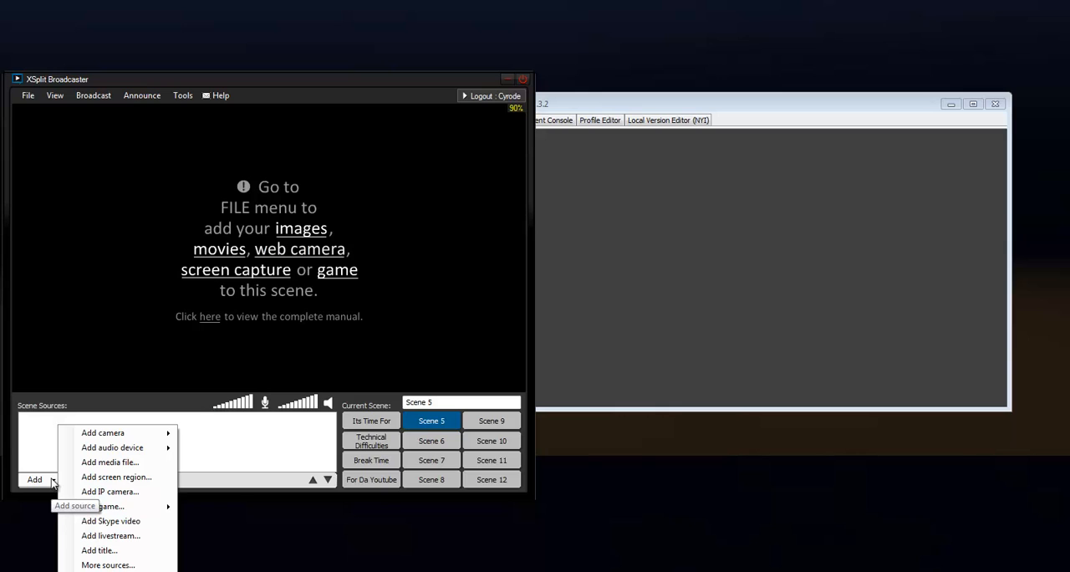
pyautogui.moveTo(111, 491)
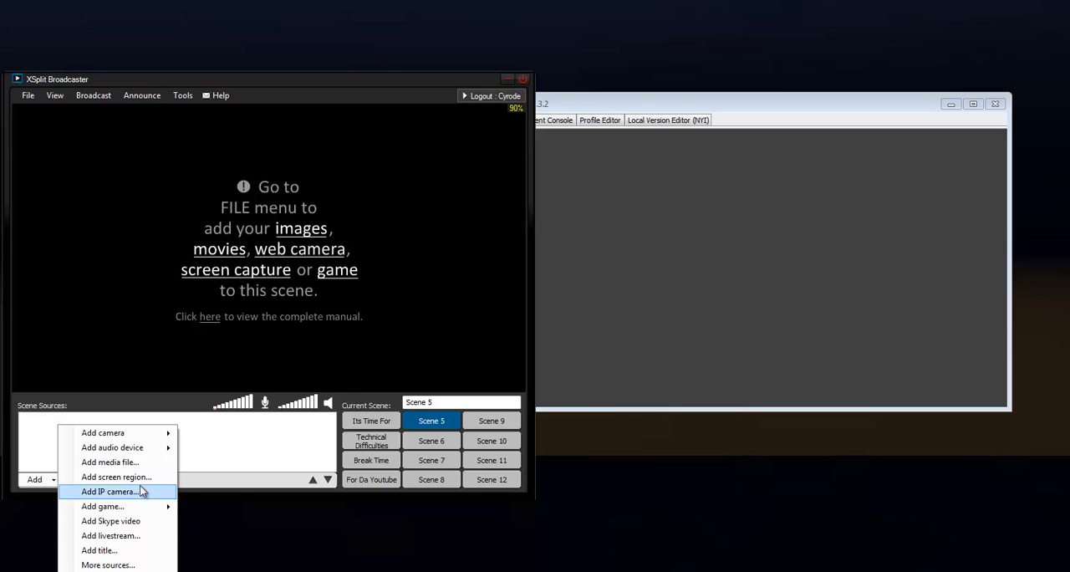
pyautogui.moveTo(117, 476)
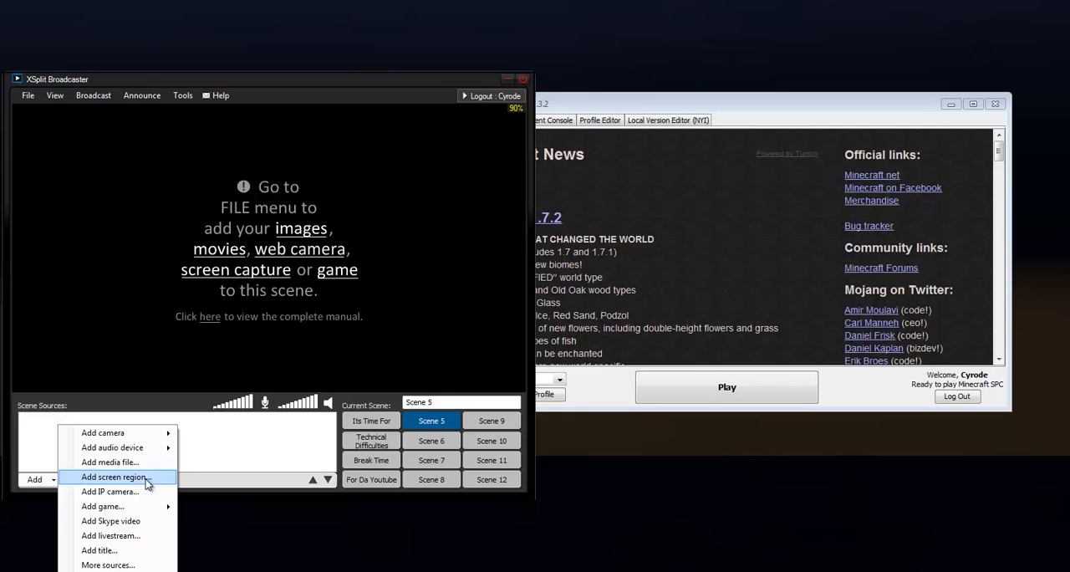
pyautogui.click(114, 477)
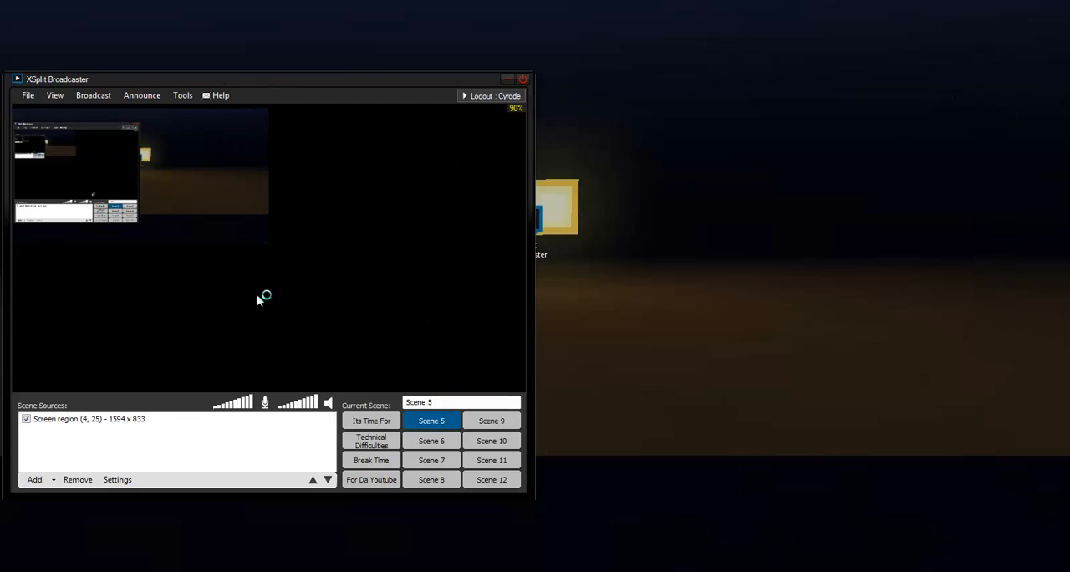
# Widen the screen region from 427 to 854 pixels, then bring the Minecraft window forward.
pyautogui.moveTo(267, 79); pyautogui.dragTo(585, 84)
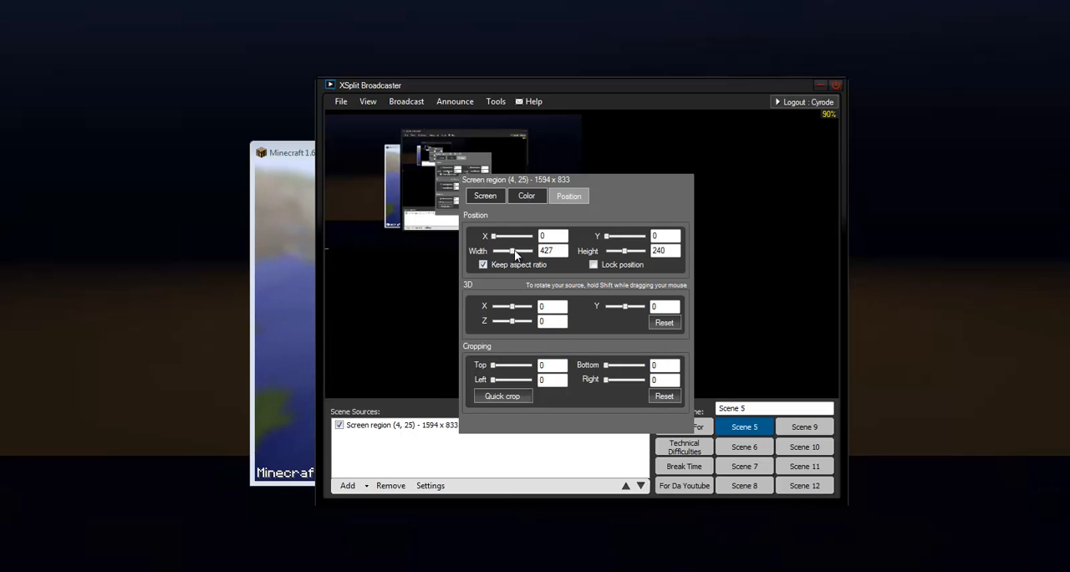
pyautogui.moveTo(510, 251); pyautogui.dragTo(532, 250)
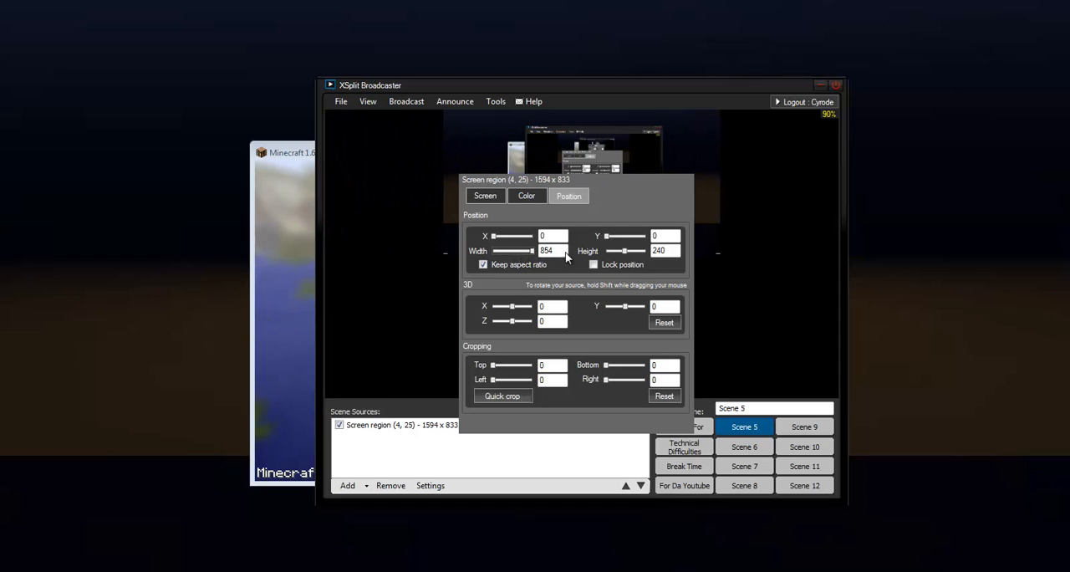
pyautogui.moveTo(607, 251); pyautogui.dragTo(622, 251)
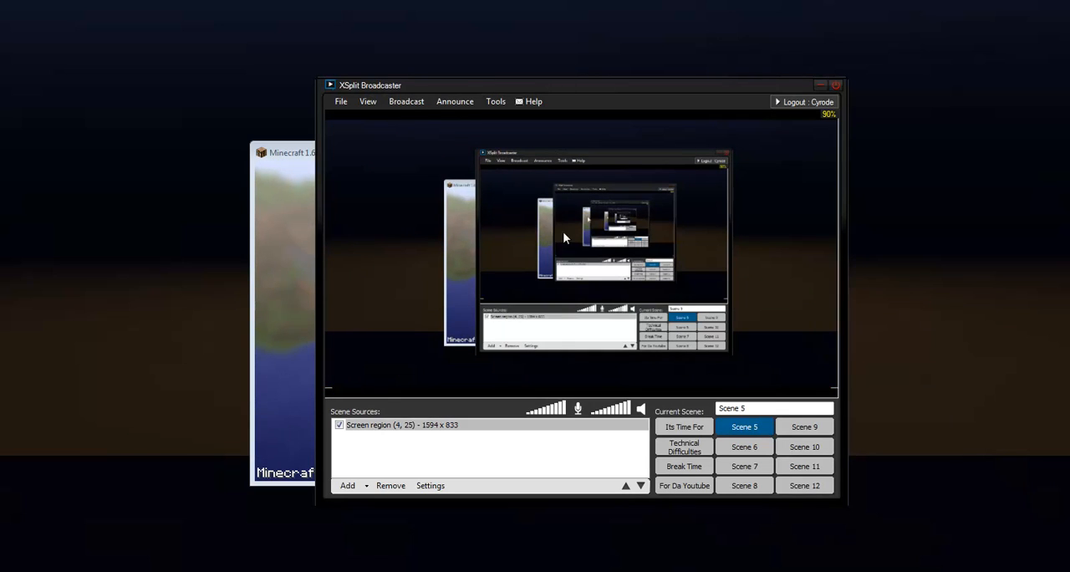
pyautogui.click(432, 485)
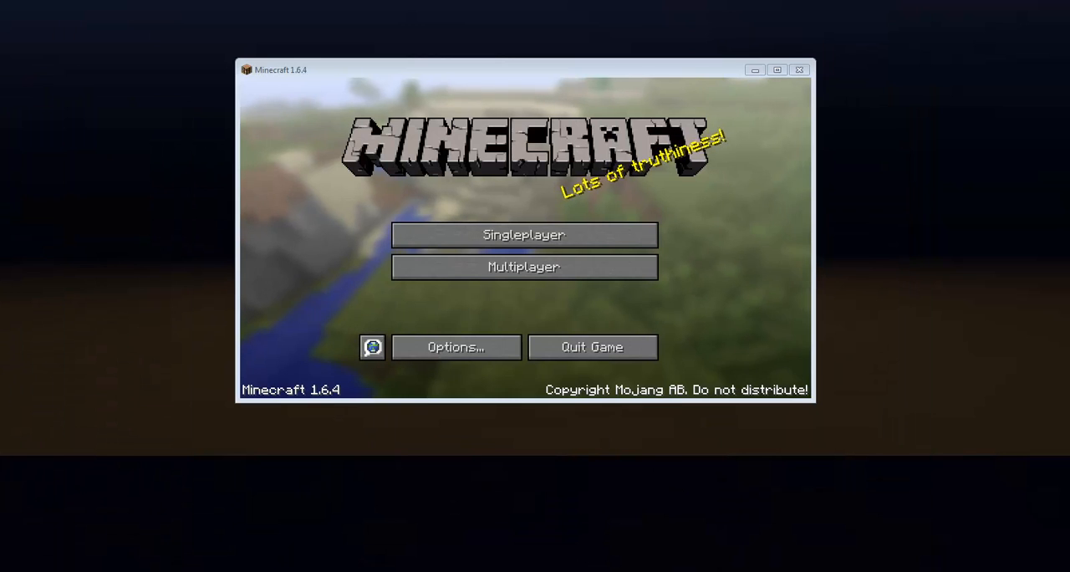
# Maximize the Minecraft window and start a singleplayer world.
pyautogui.click(776, 71)
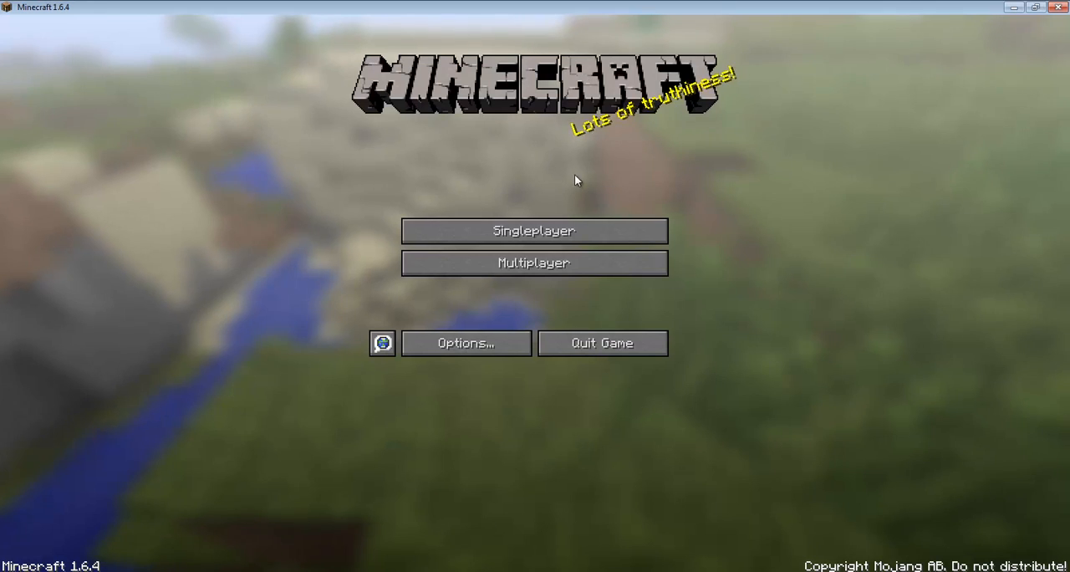
pyautogui.click(533, 231)
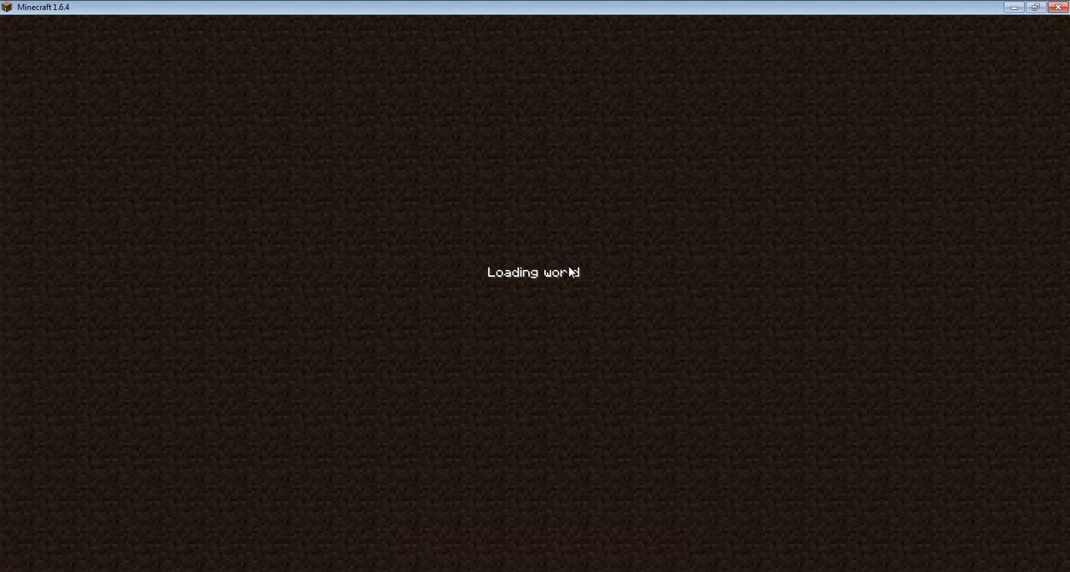
pyautogui.moveTo(570, 274)
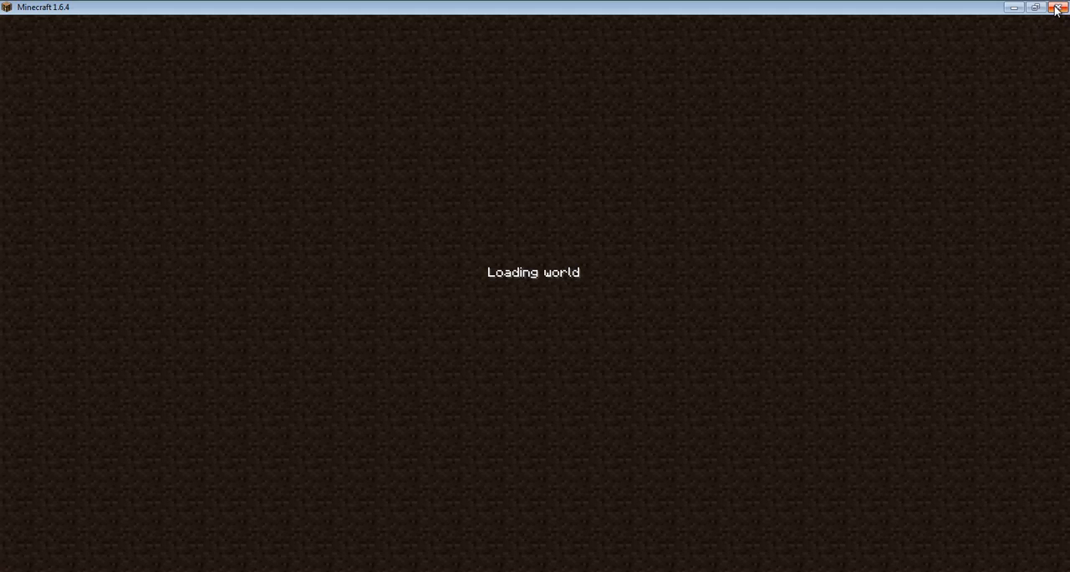
pyautogui.moveTo(727, 90)
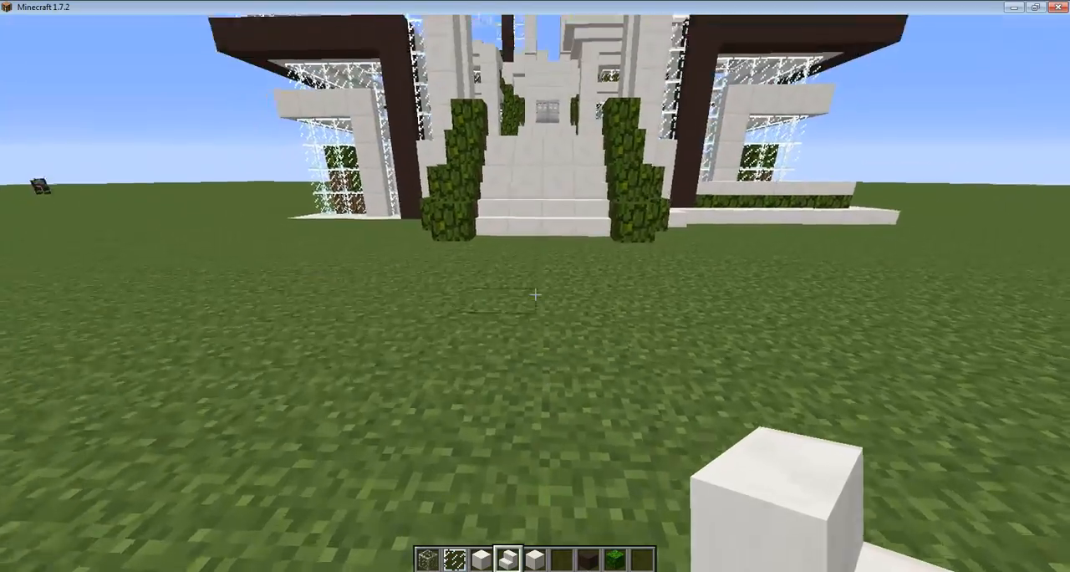
# Walk around near the white glass building, resume once, then pause at the game menu.
pyautogui.press('F3')
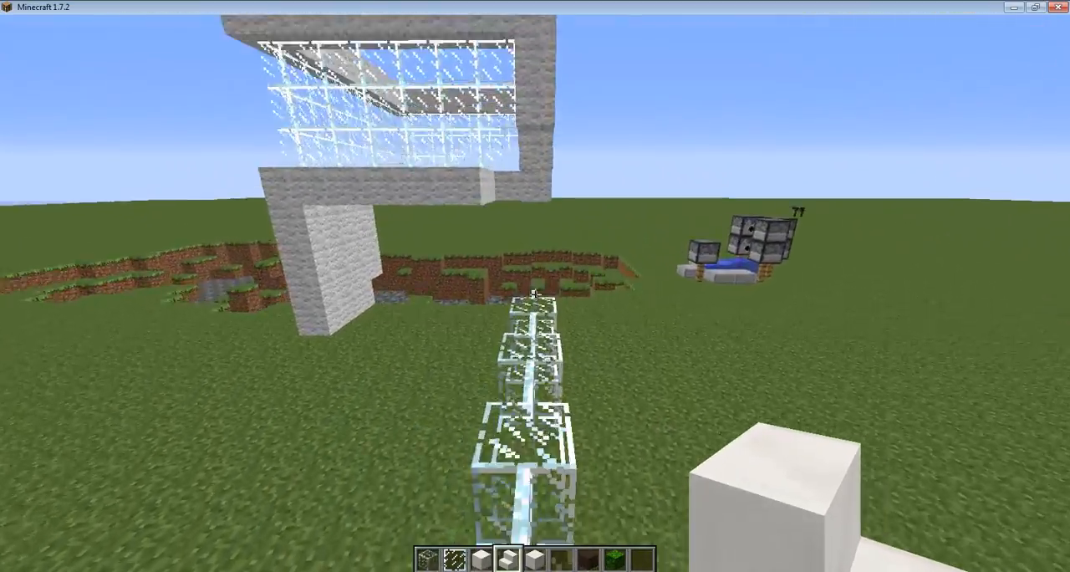
pyautogui.press('Escape')
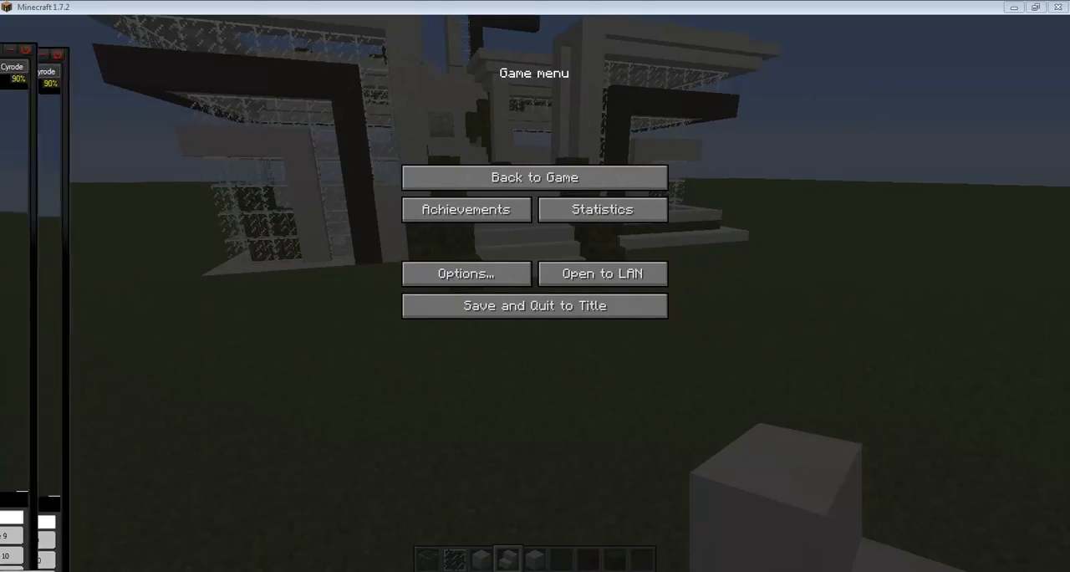
pyautogui.moveTo(627, 196)
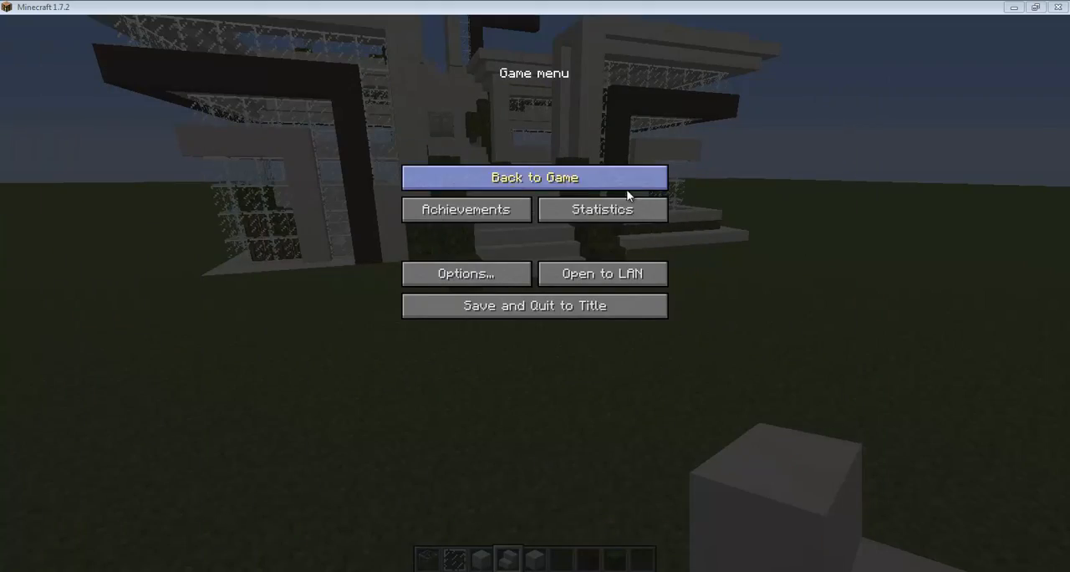
pyautogui.click(535, 178)
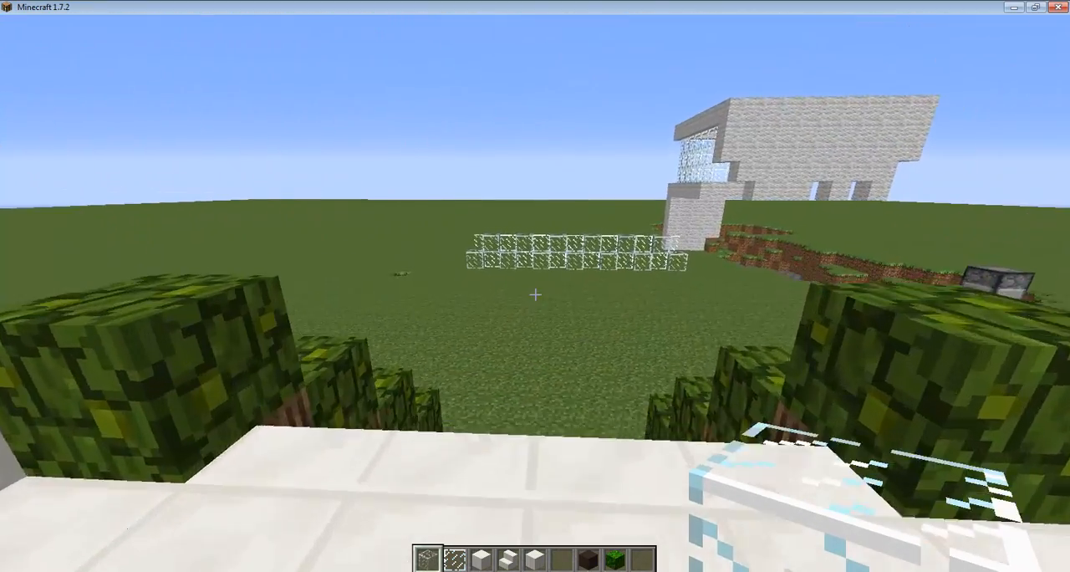
pyautogui.press('Escape')
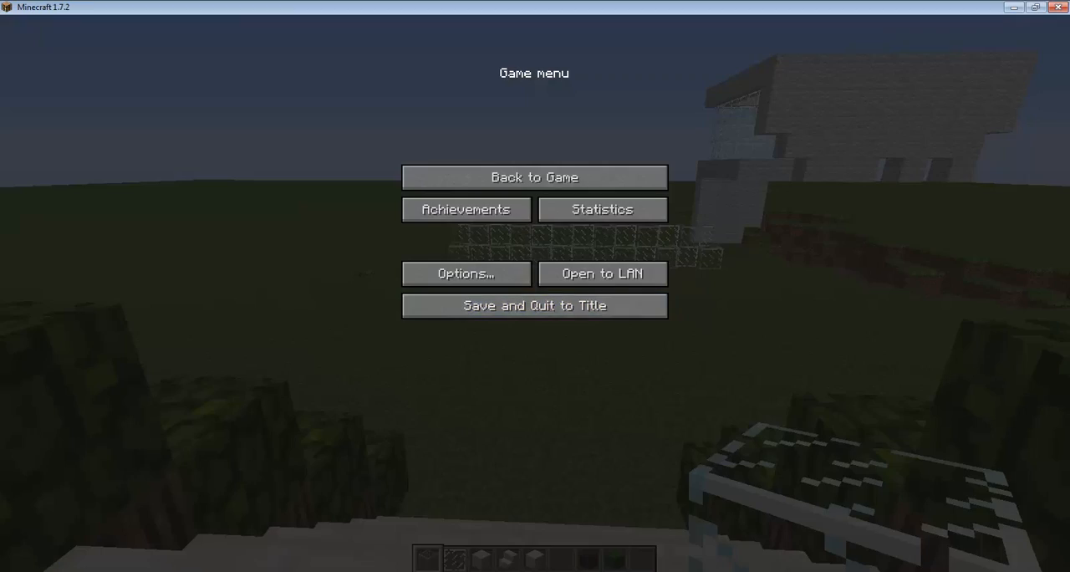